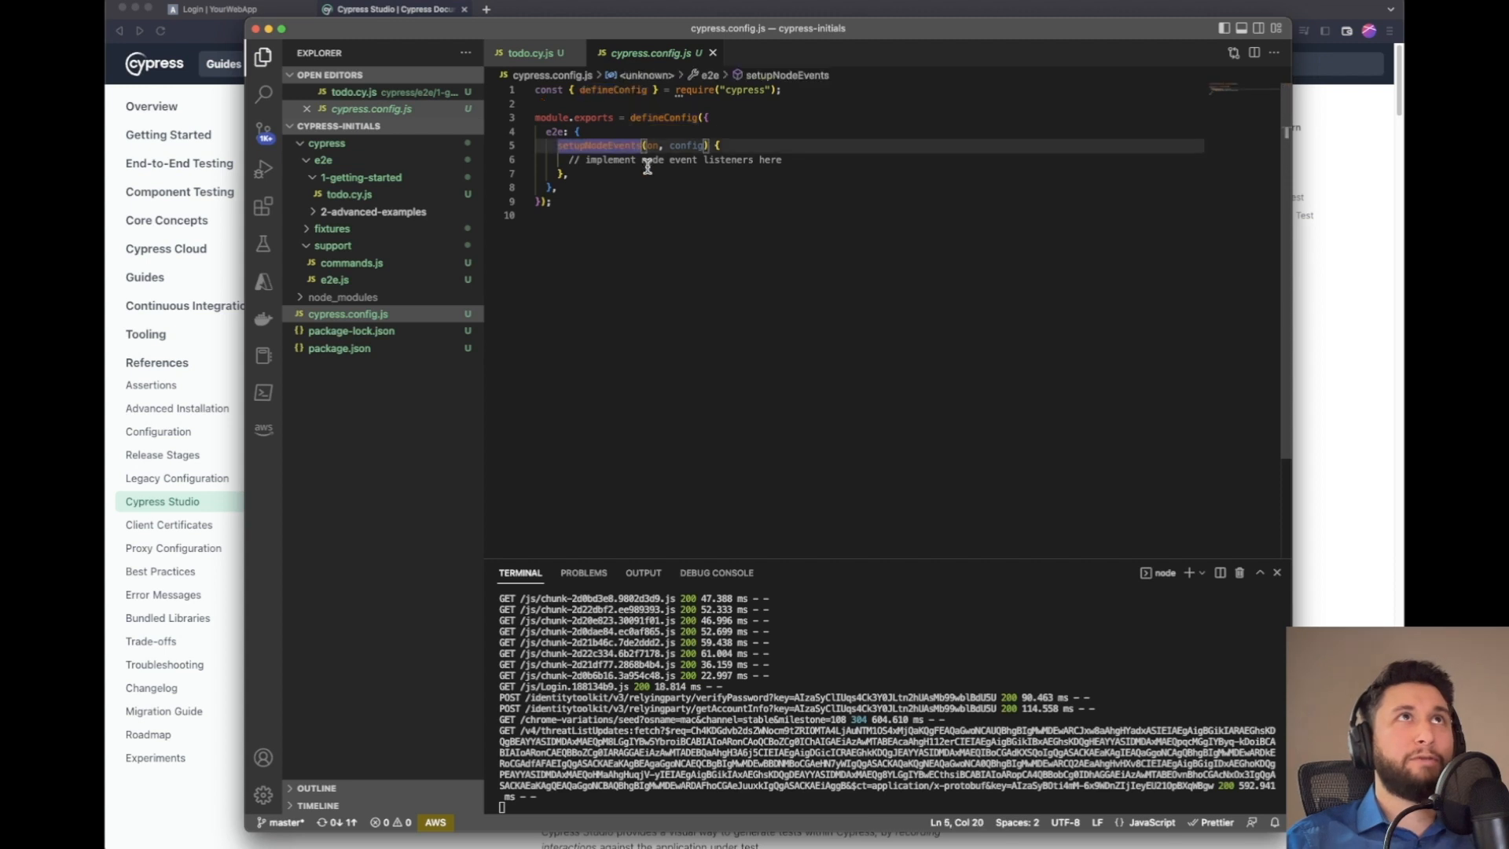
# Add experimentalStudio: true inside the e2e block of cypress.config.js
pyautogui.click(389, 9)
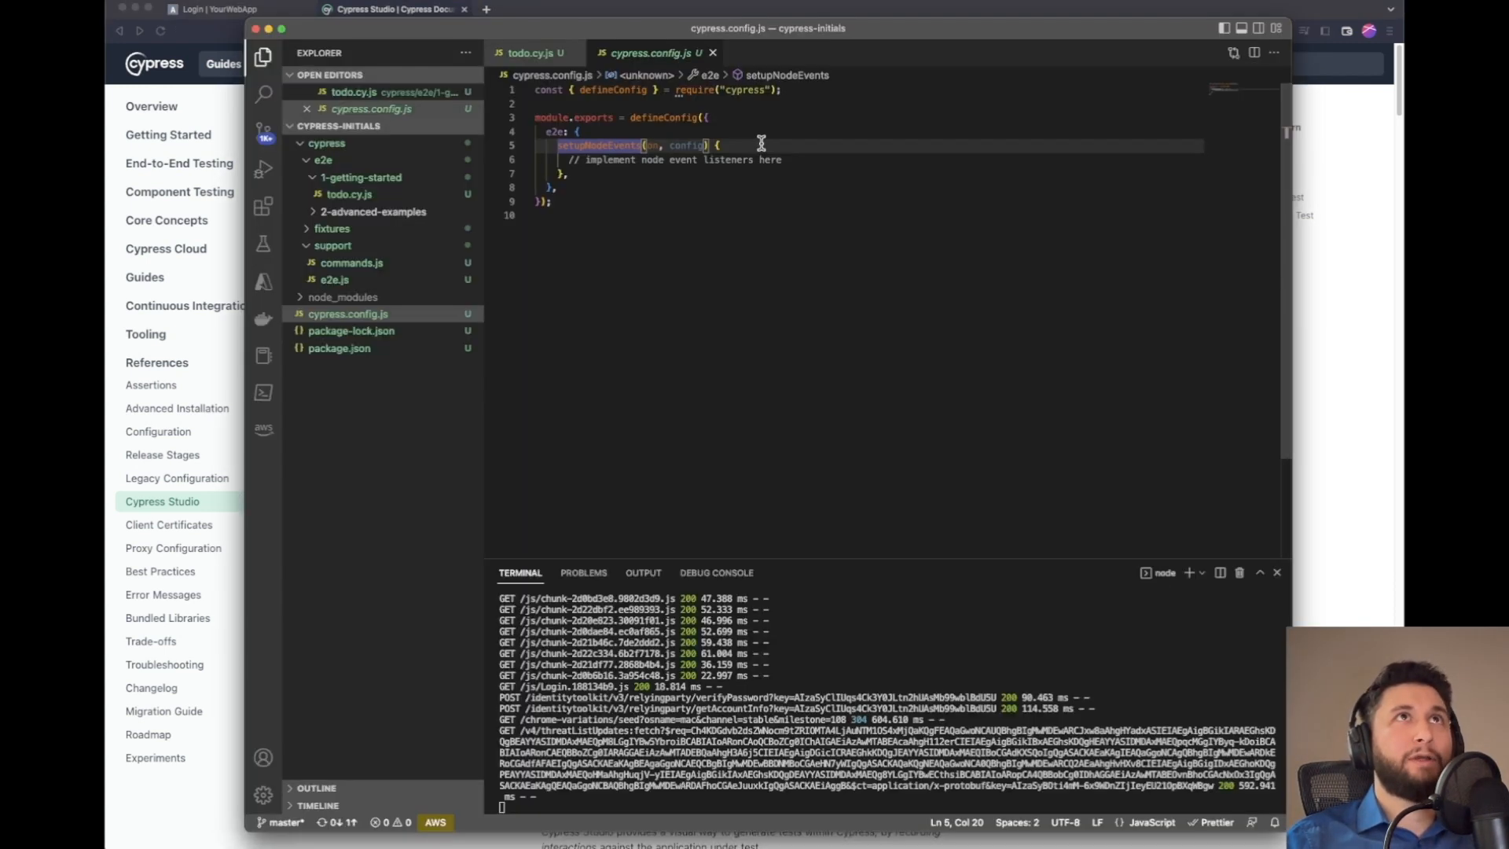
pyautogui.write('experimentalStudio: true')
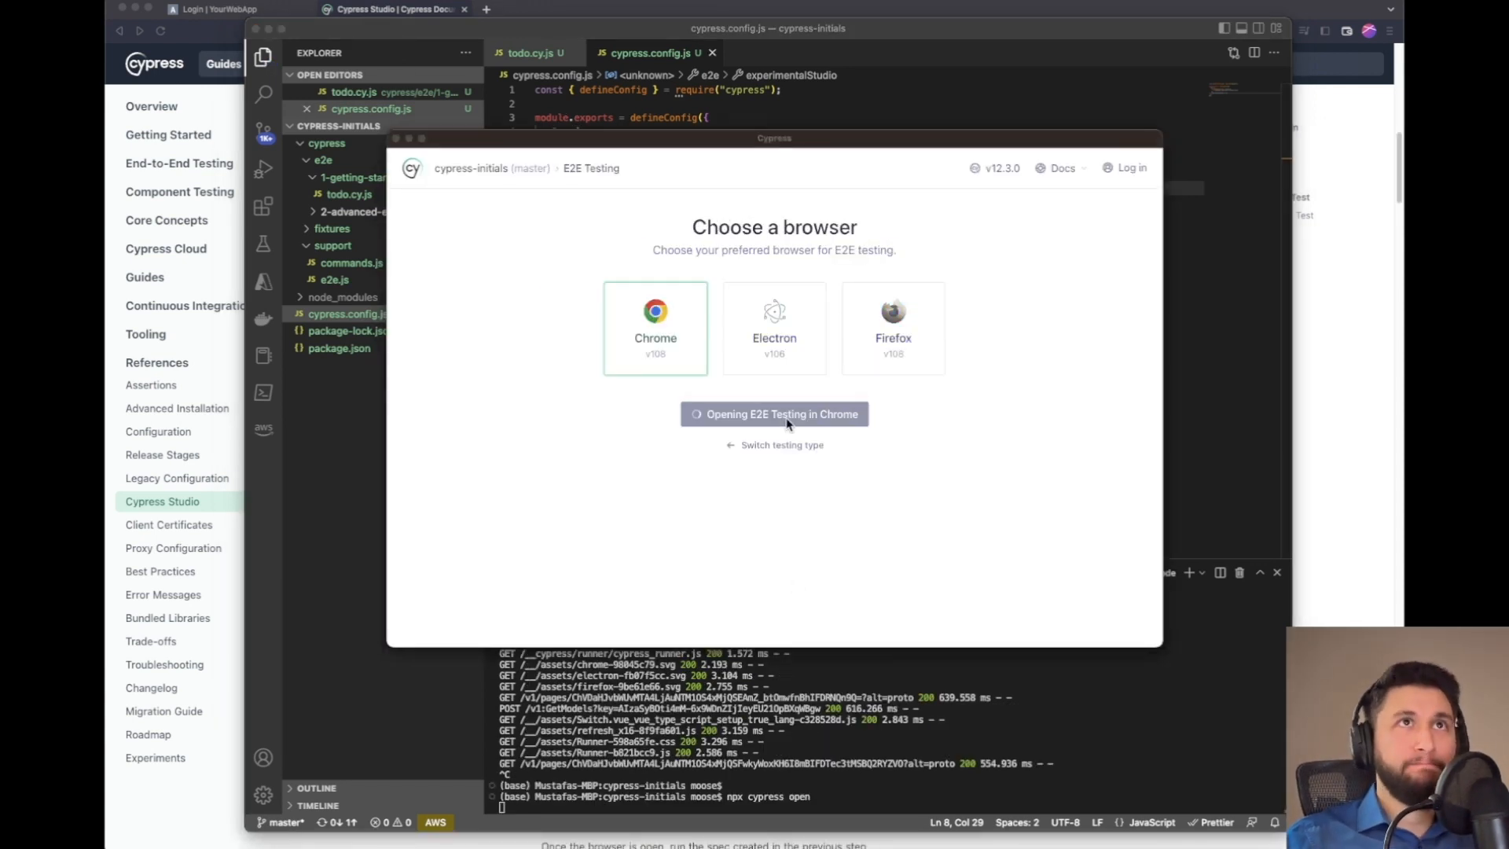
# Launch E2E testing in Chrome and begin a new test in the My web app suite
pyautogui.click(656, 327)
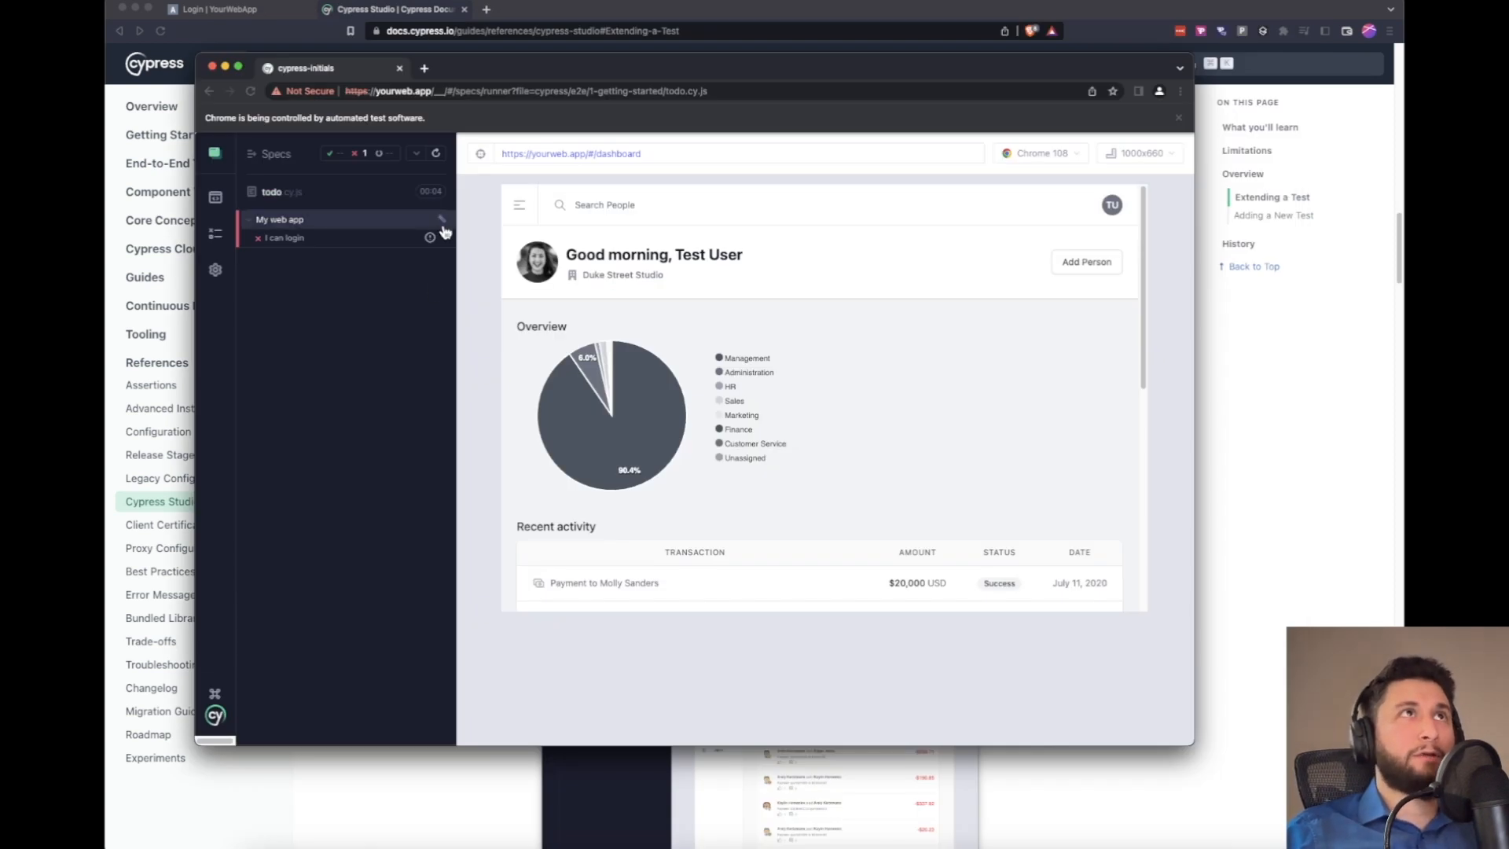
pyautogui.moveTo(441, 221)
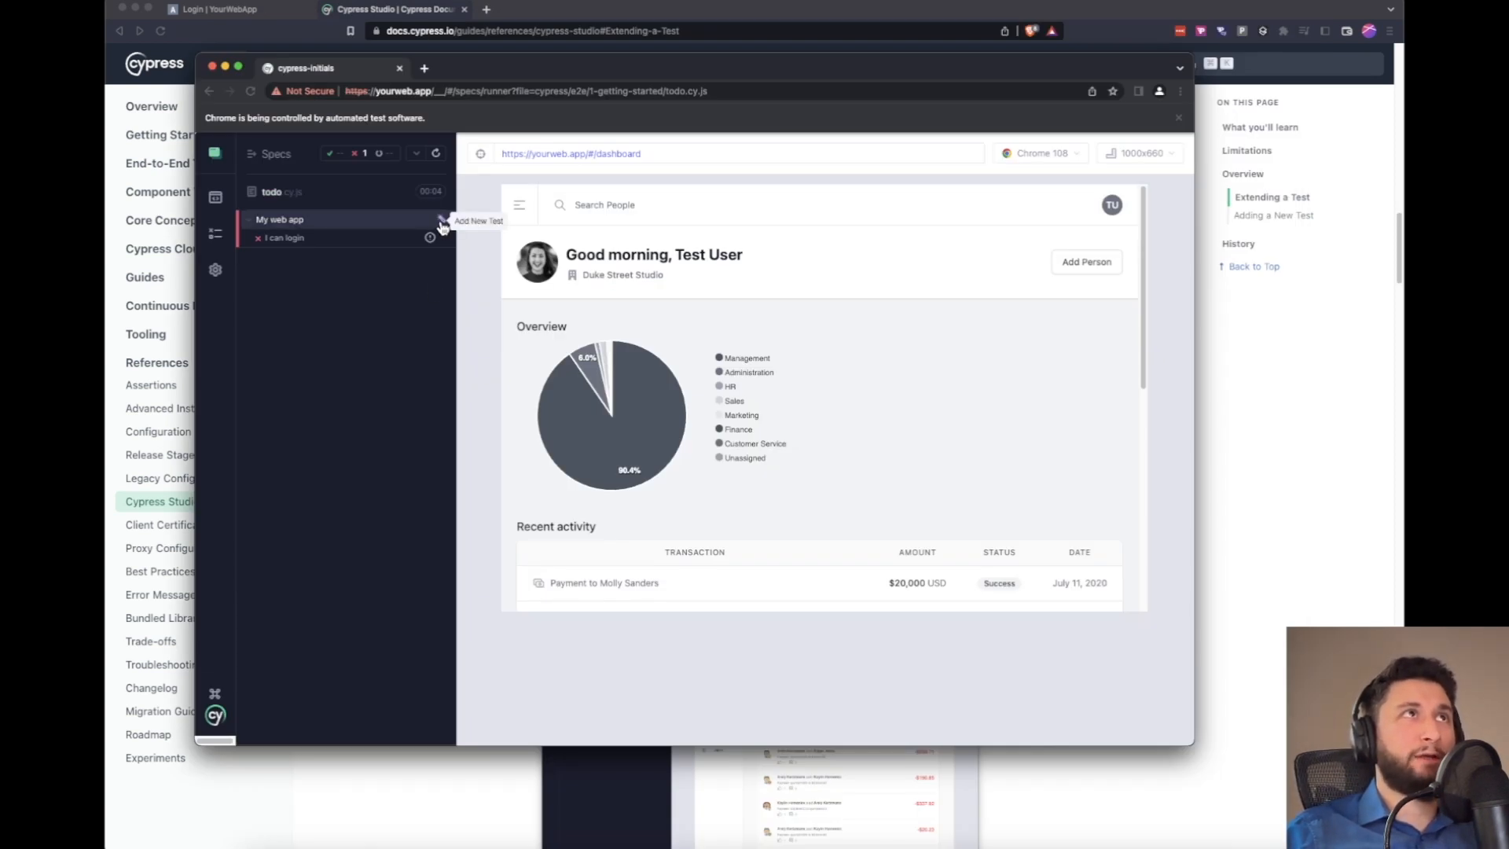
pyautogui.click(440, 222)
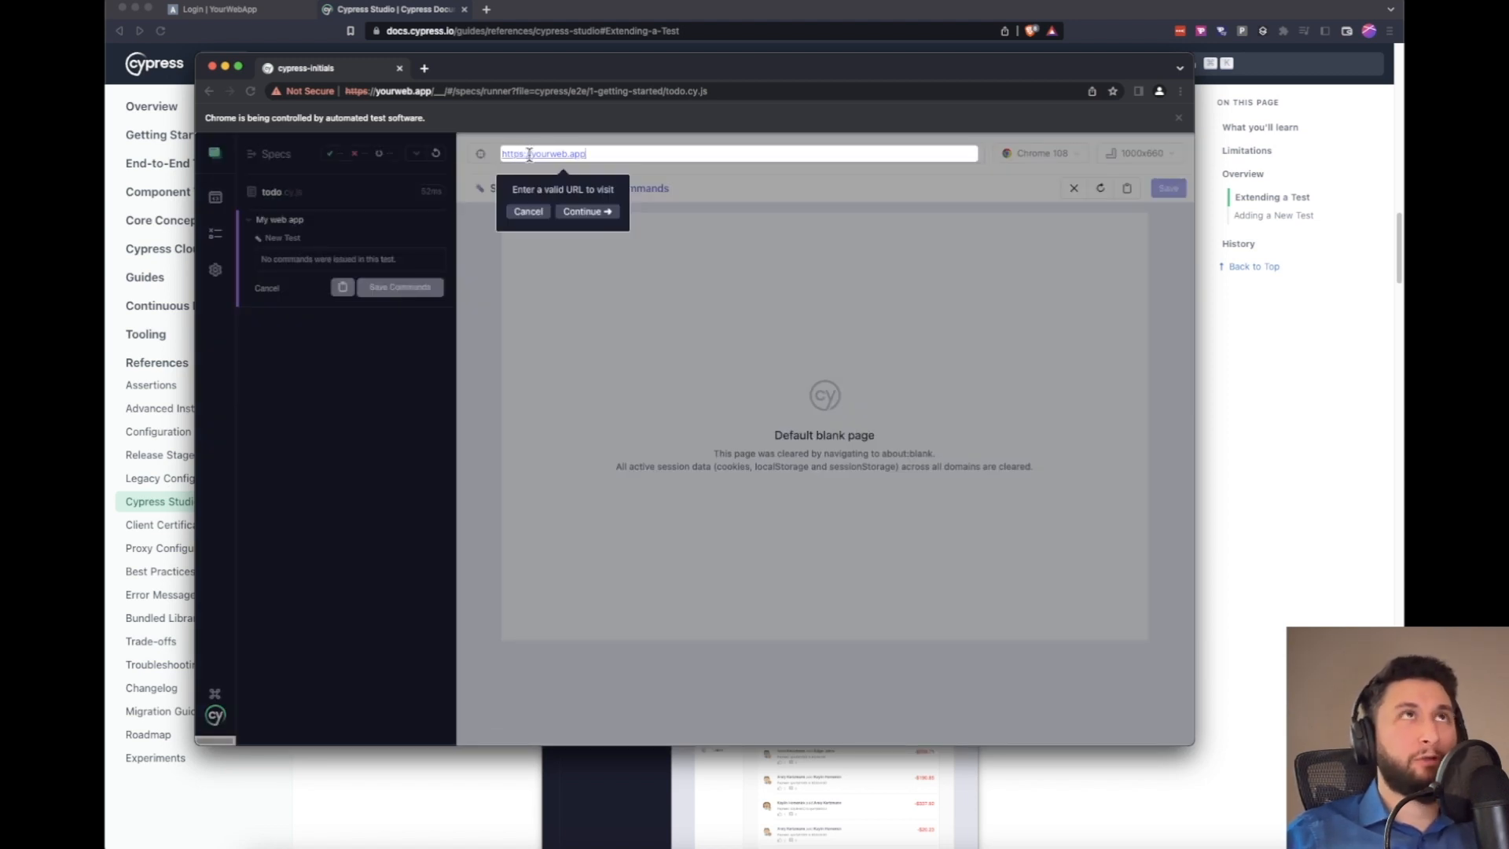
# Visit yourweb.app, add a person named Test User and fill in the test@ email address
pyautogui.click(581, 211)
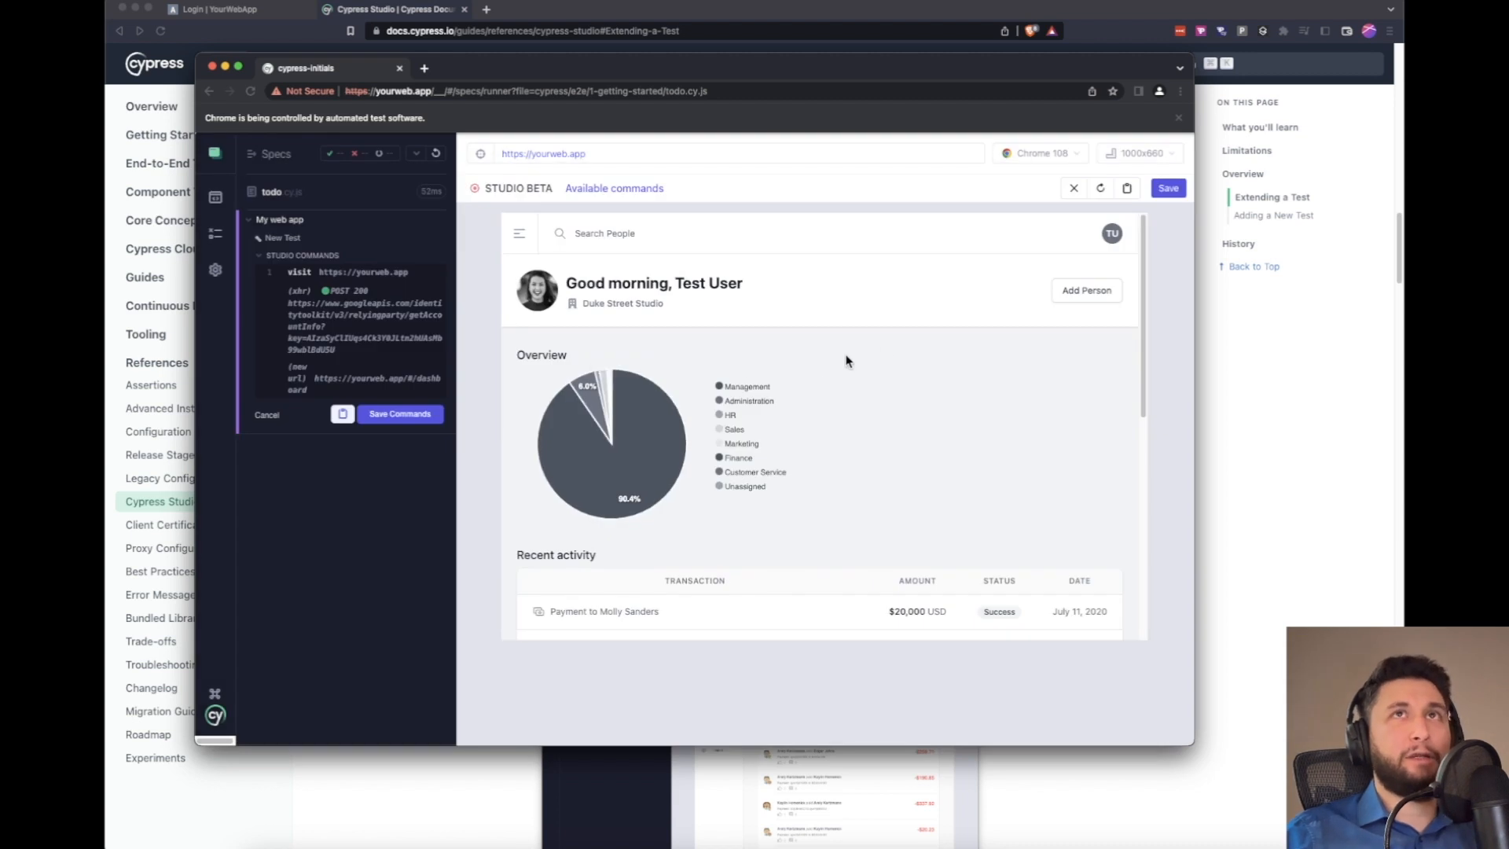
pyautogui.click(1086, 289)
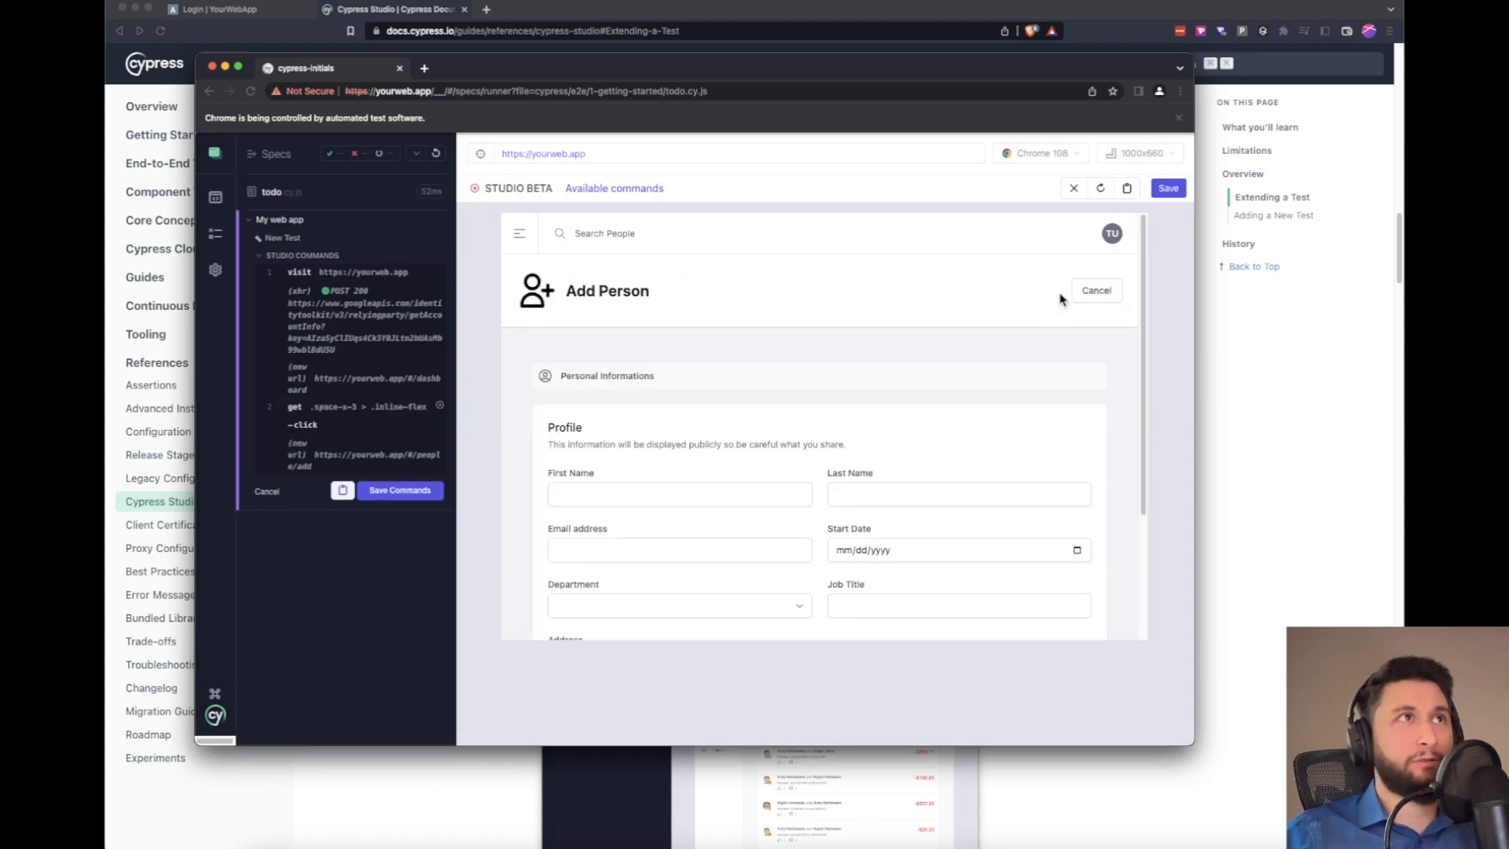
pyautogui.write('Test')
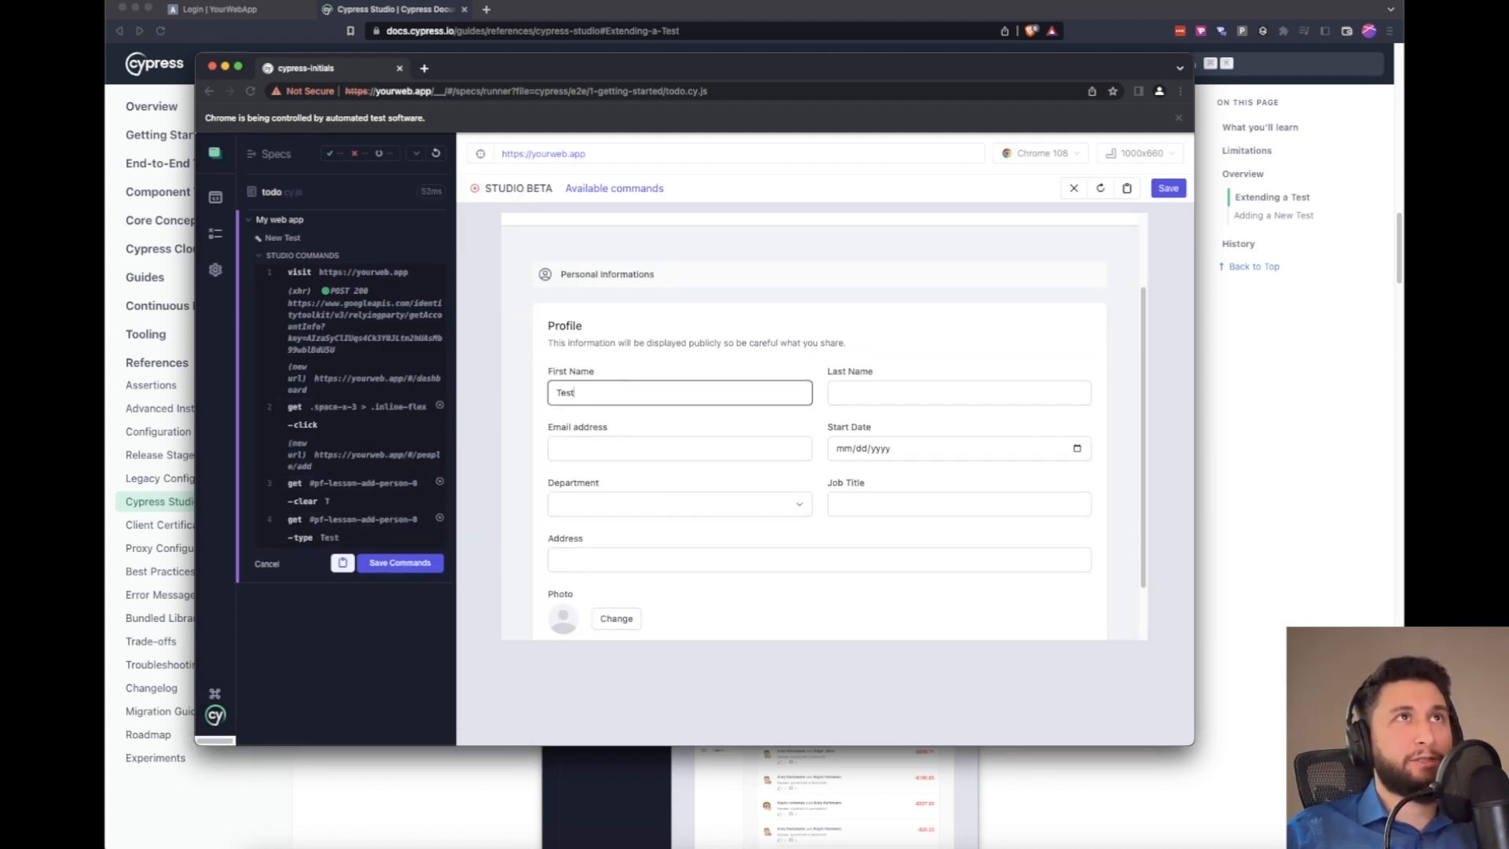
pyautogui.write('User')
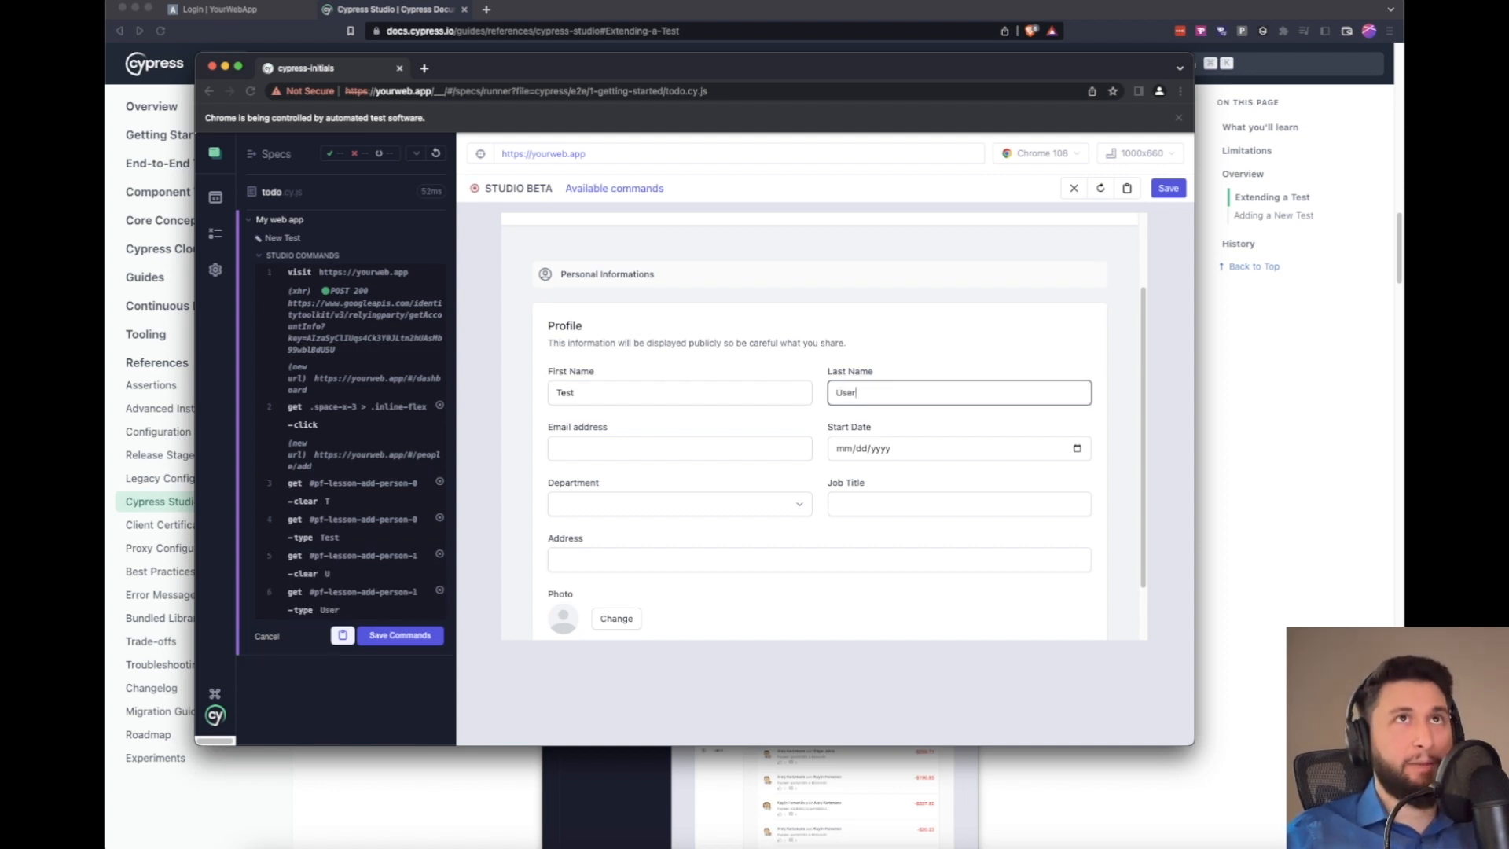
pyautogui.click(679, 448)
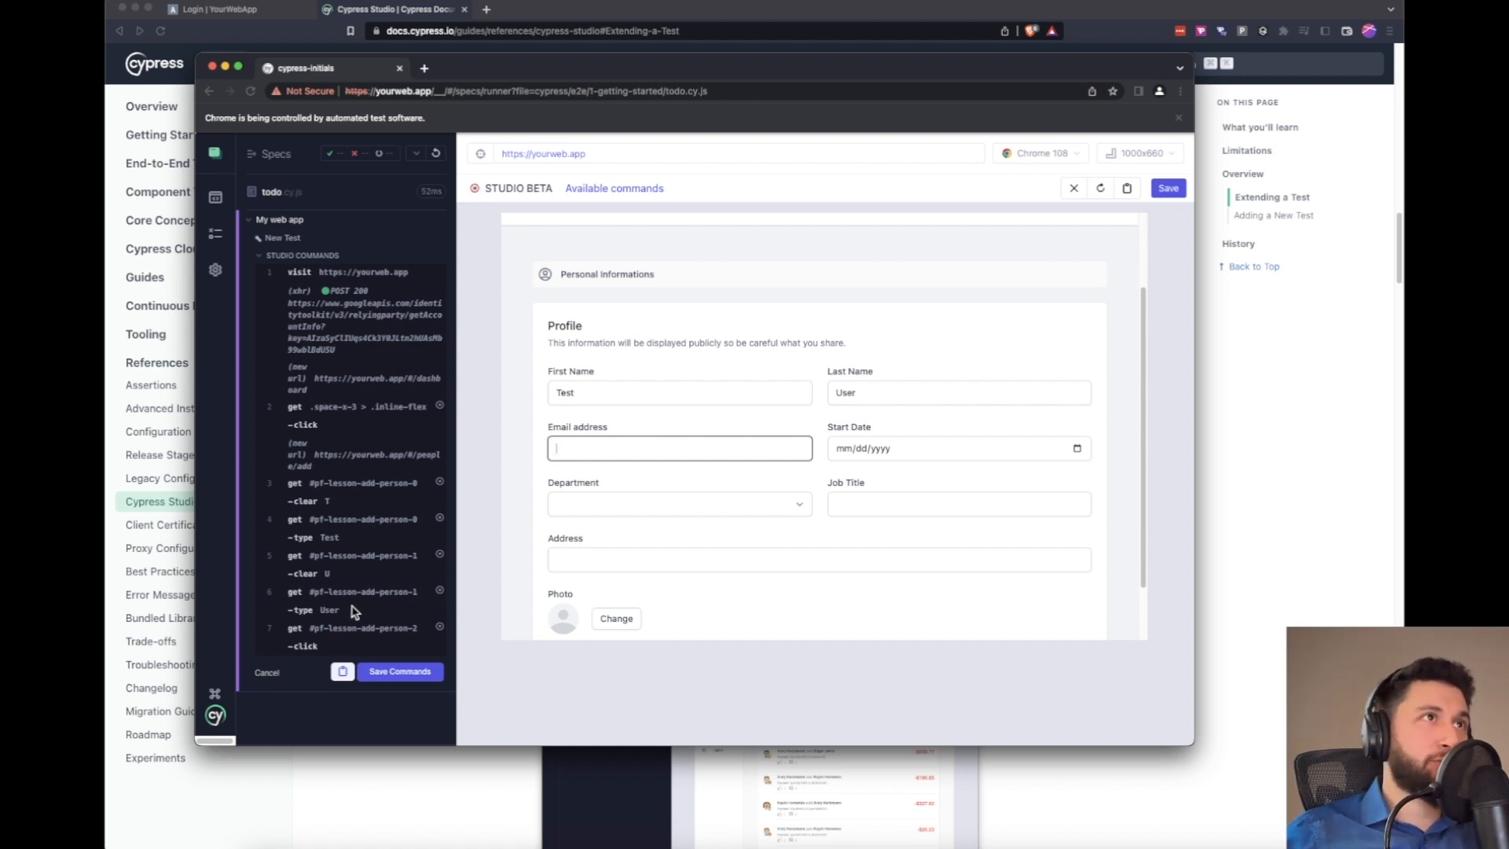
pyautogui.write('test@')
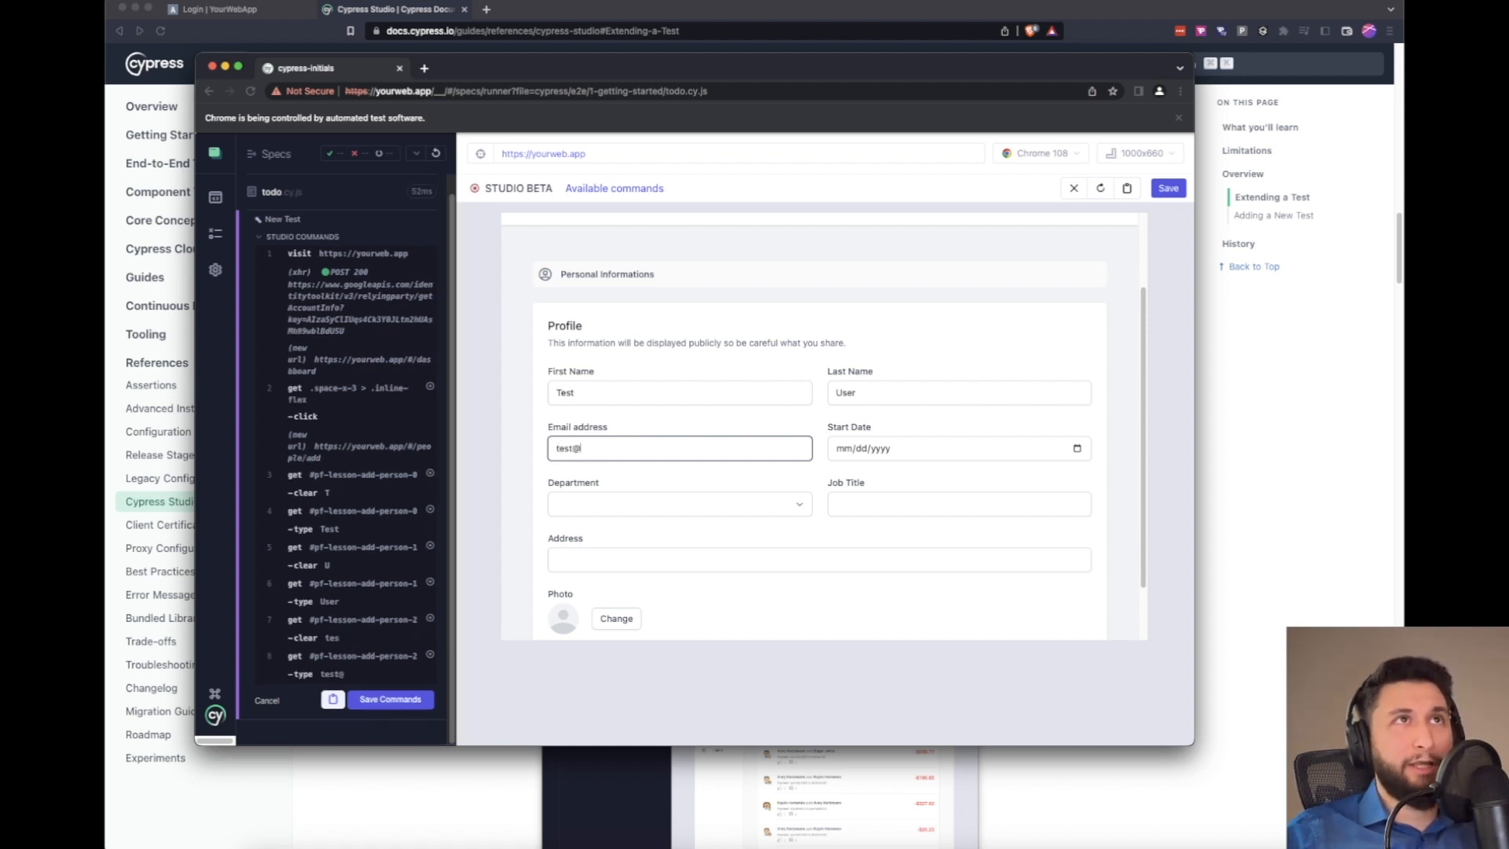
# Pick January 9 2023 as the start date and complete the Add Person form through Save
pyautogui.click(957, 448)
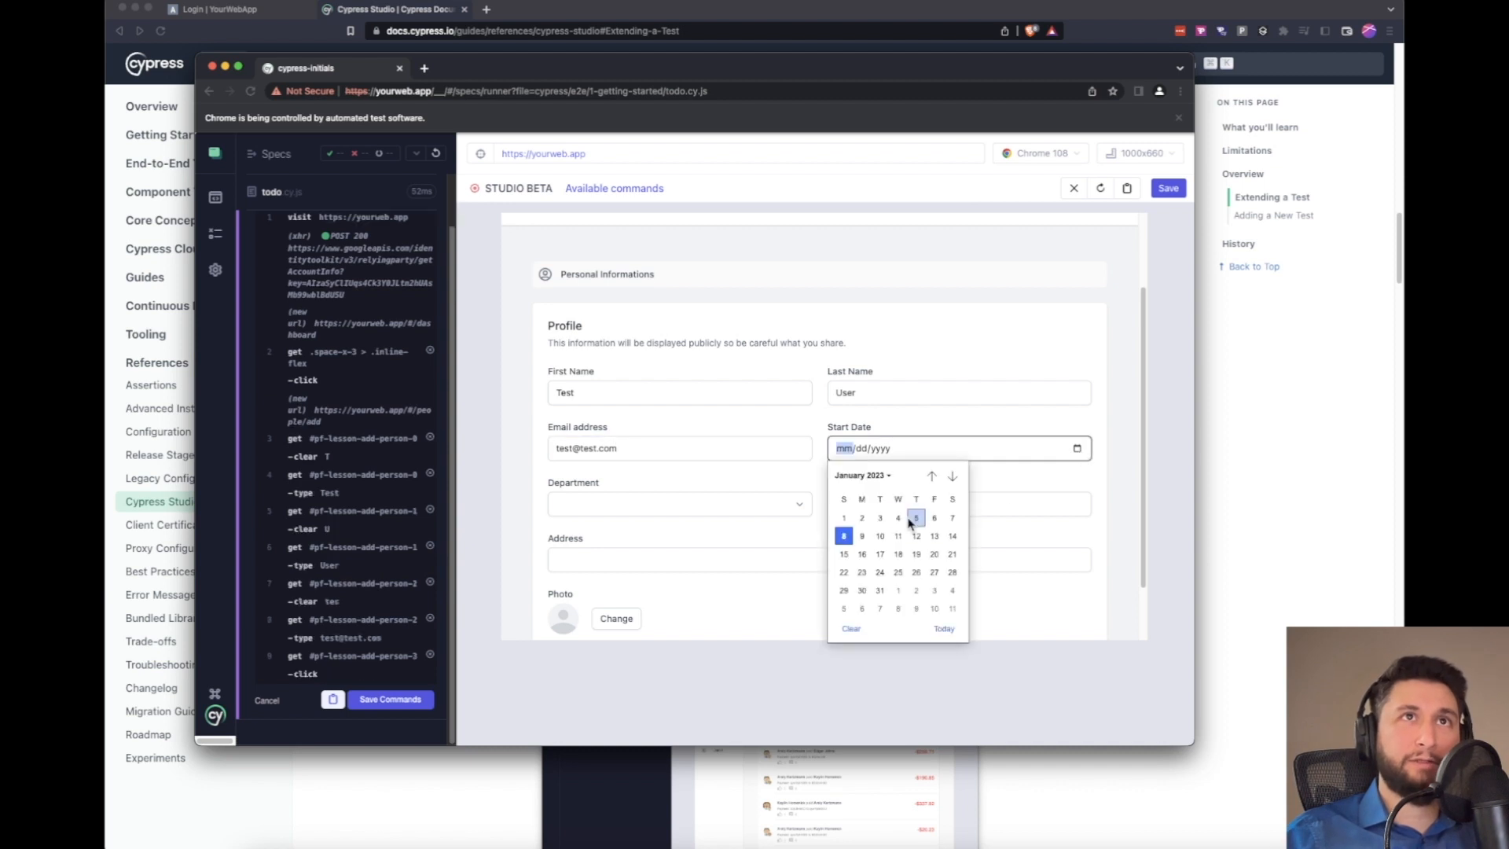
pyautogui.click(679, 503)
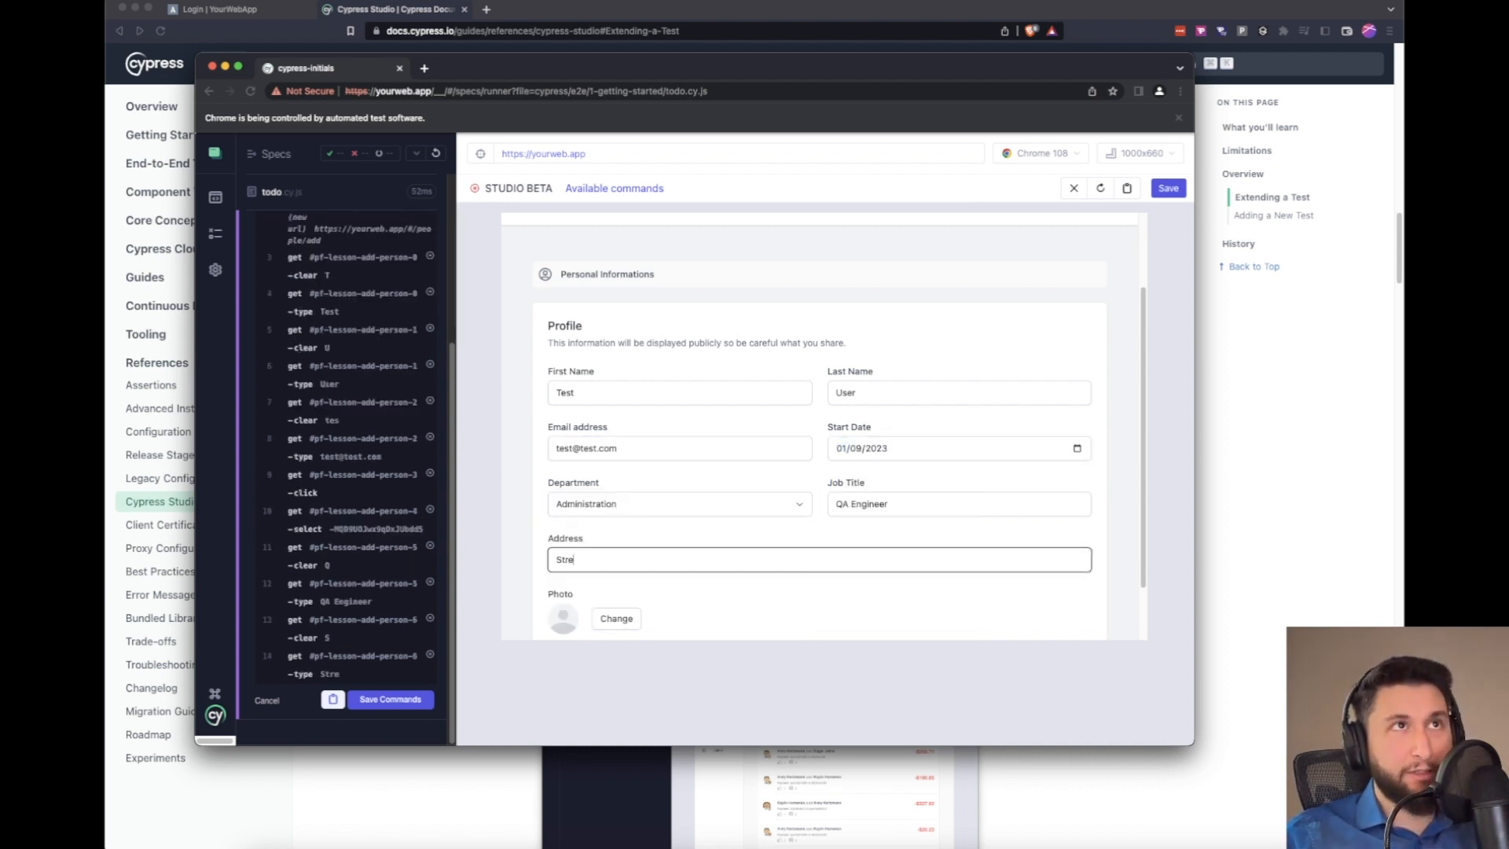
pyautogui.click(1167, 187)
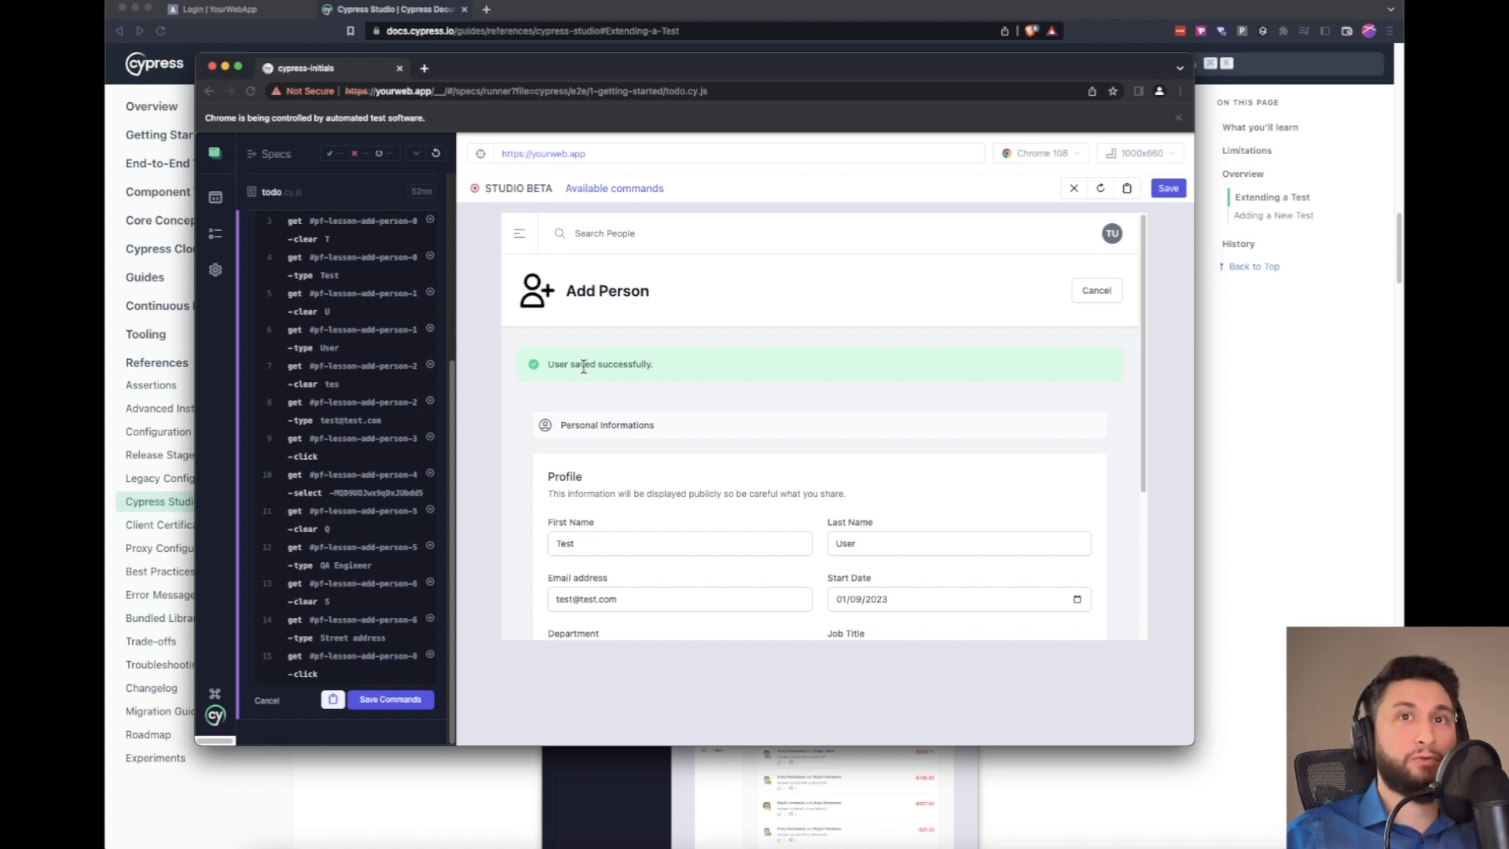
# Assert the message has text 'User saved successfully.' and begin saving the commands
pyautogui.click(599, 363)
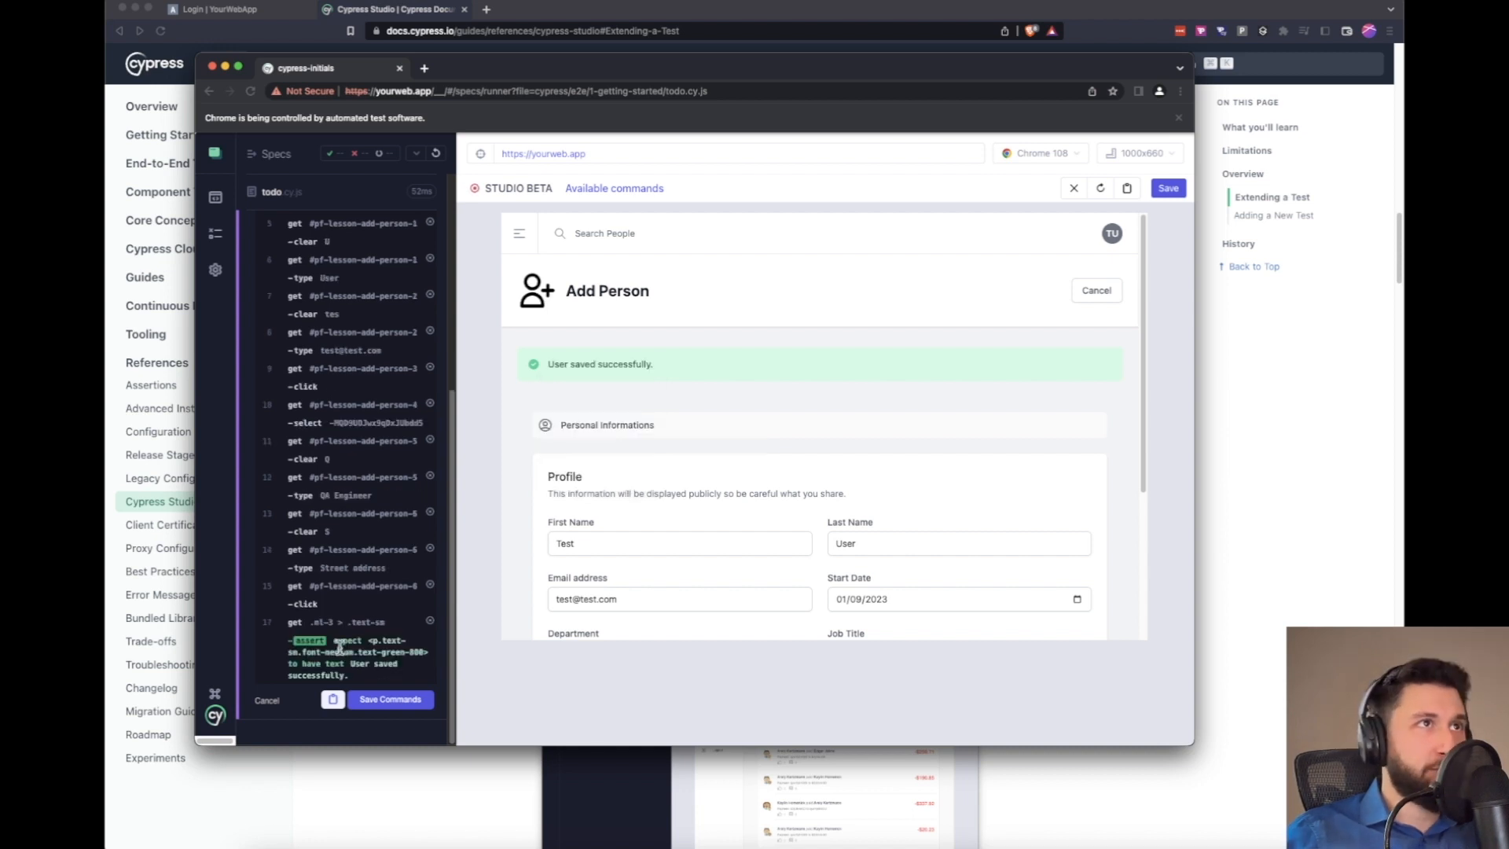
pyautogui.click(388, 699)
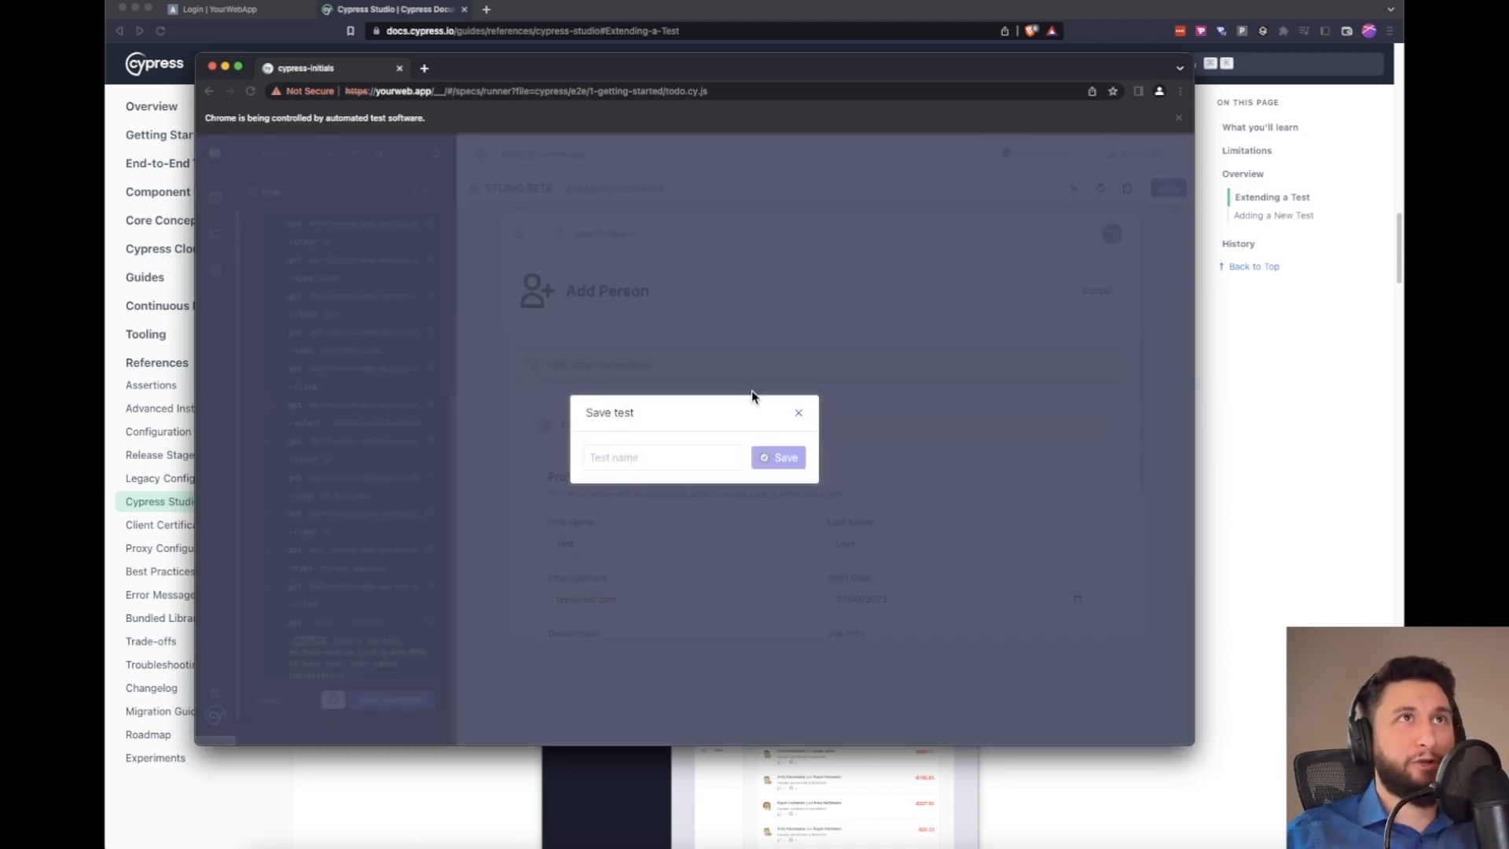
# Name the recorded test Add Person and save it into the todo spec
pyautogui.write('Add')
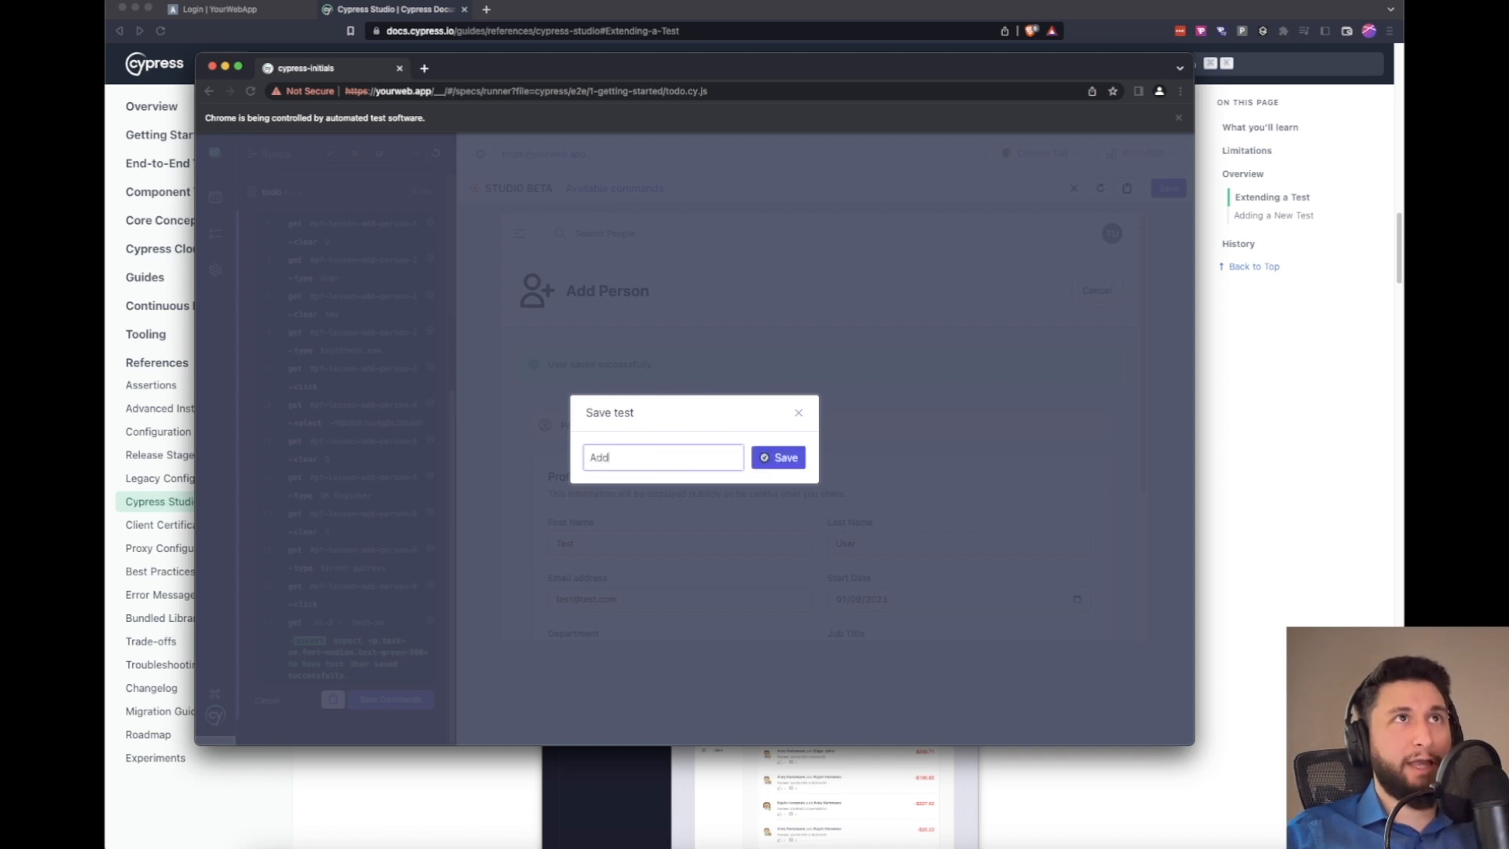
pyautogui.click(786, 458)
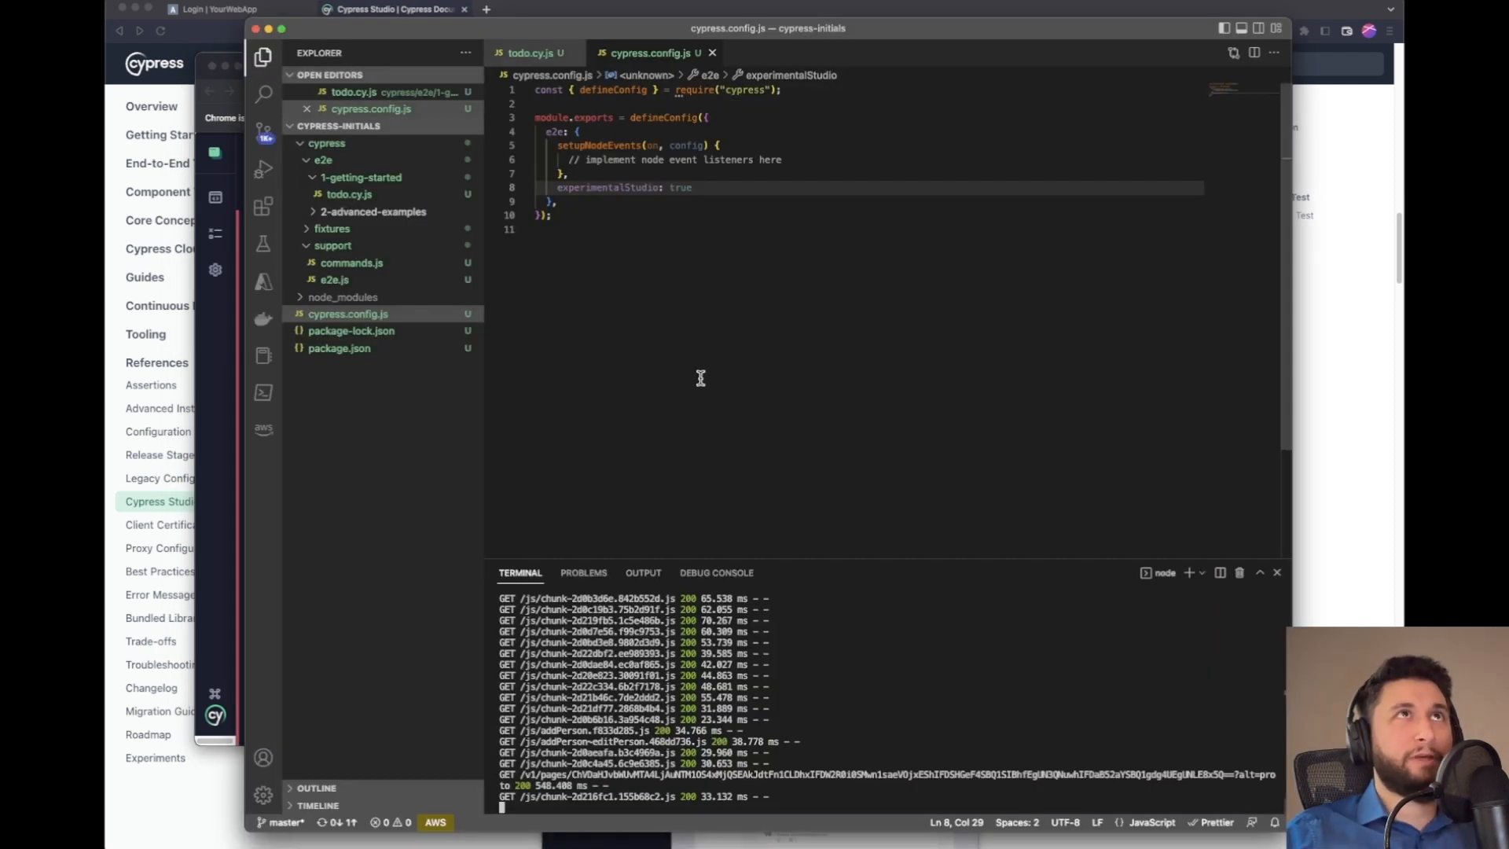
# In todo.cy.js, replace the start-date .click() with .type() entering the date 01/09/2025
pyautogui.click(535, 51)
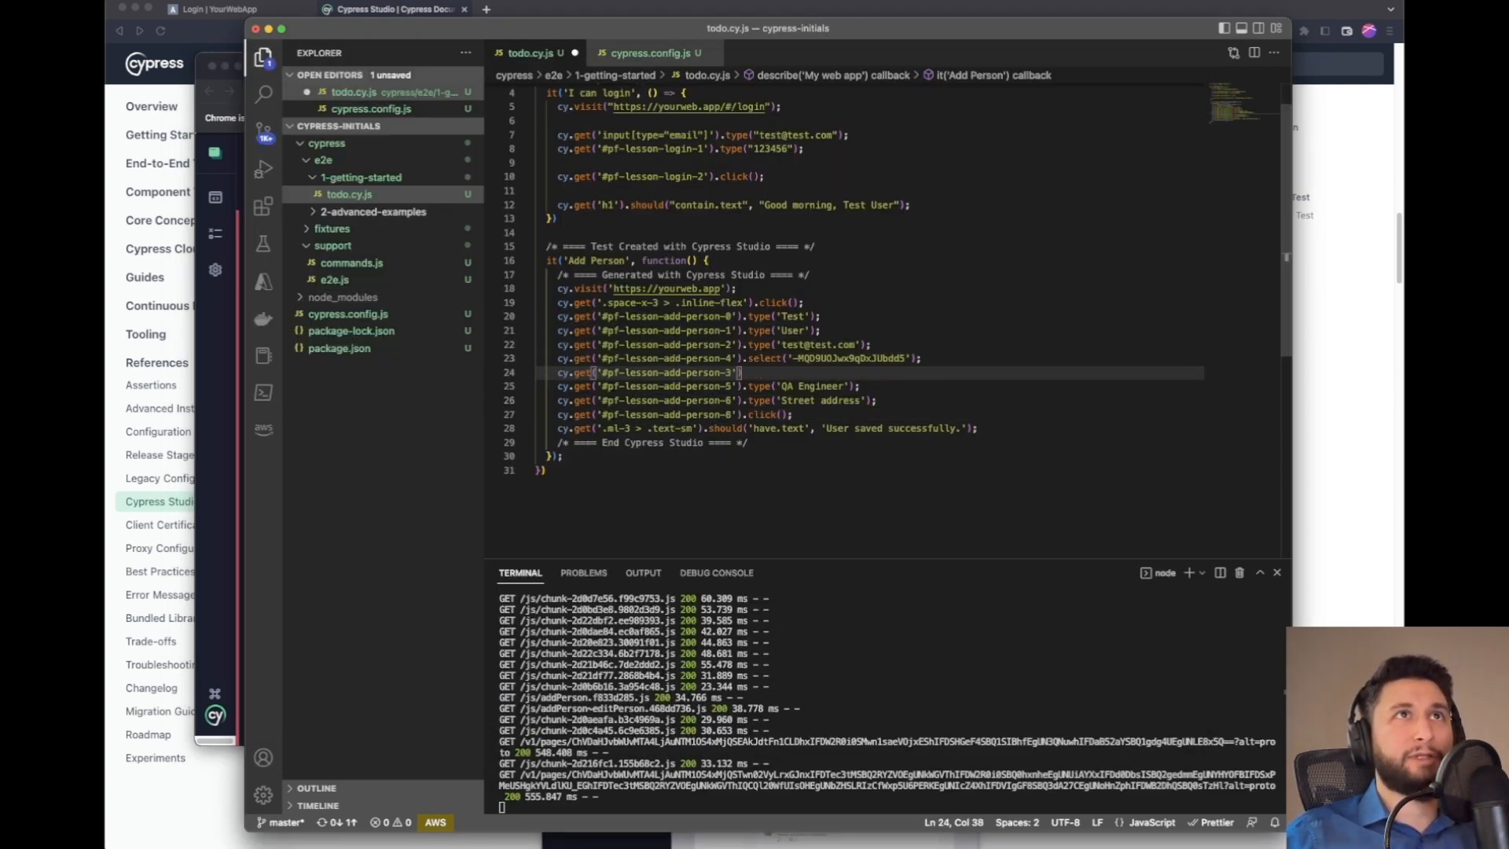
pyautogui.write(".type('');")
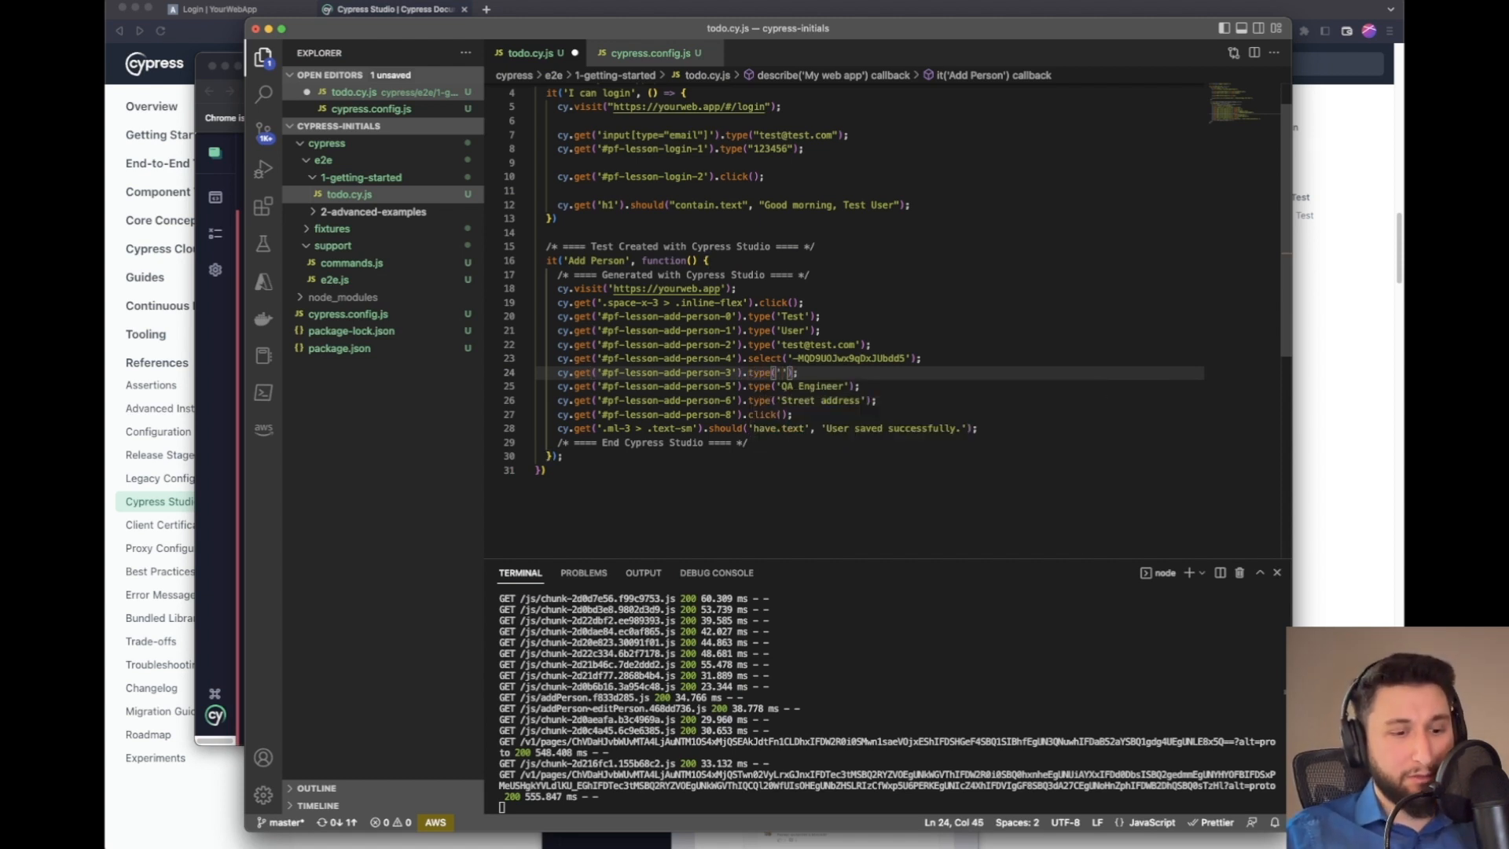
pyautogui.write('01/09/2025')
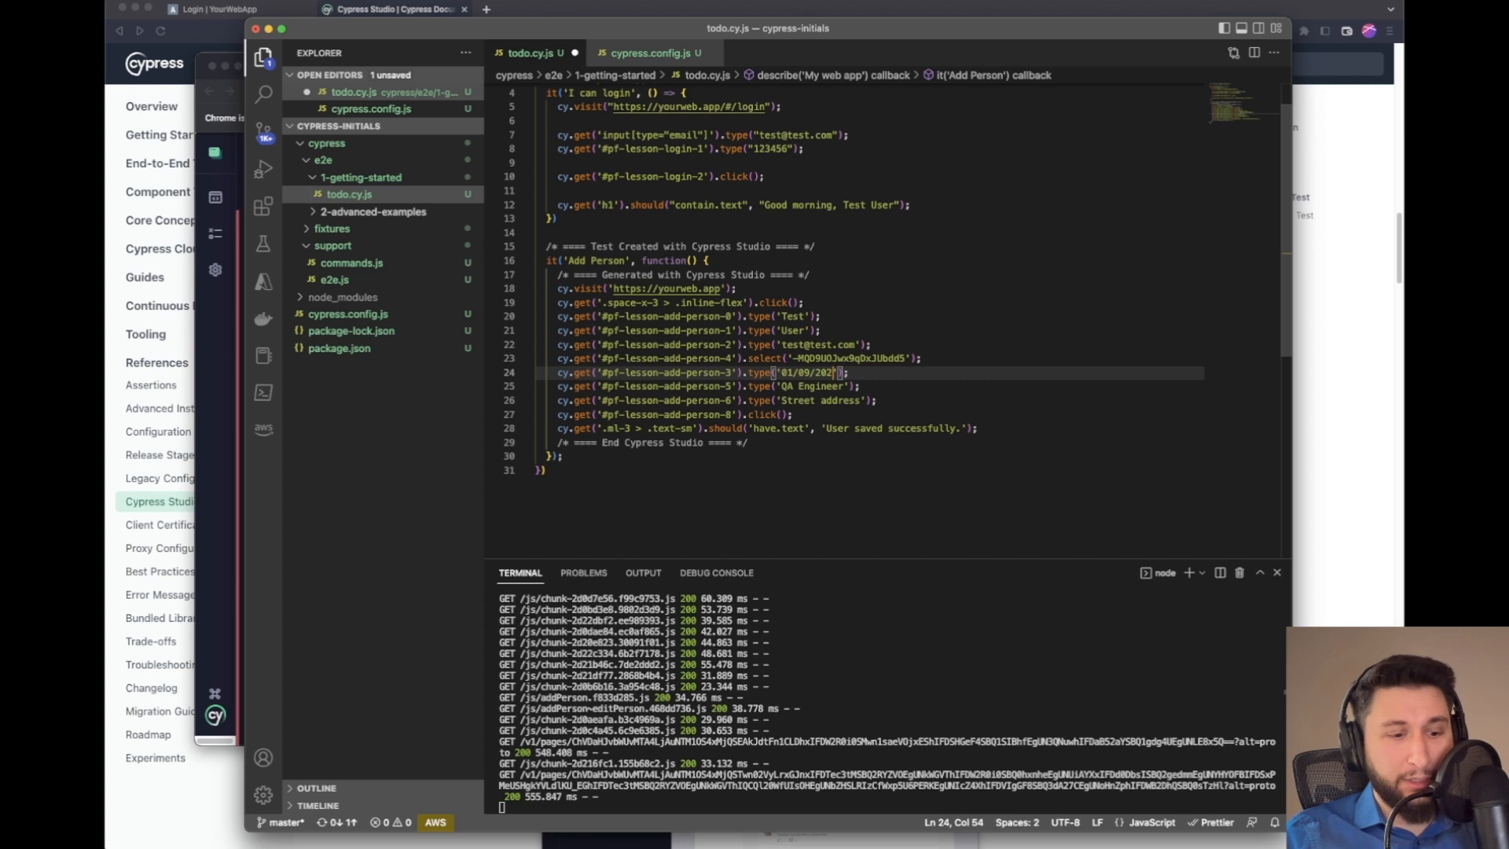